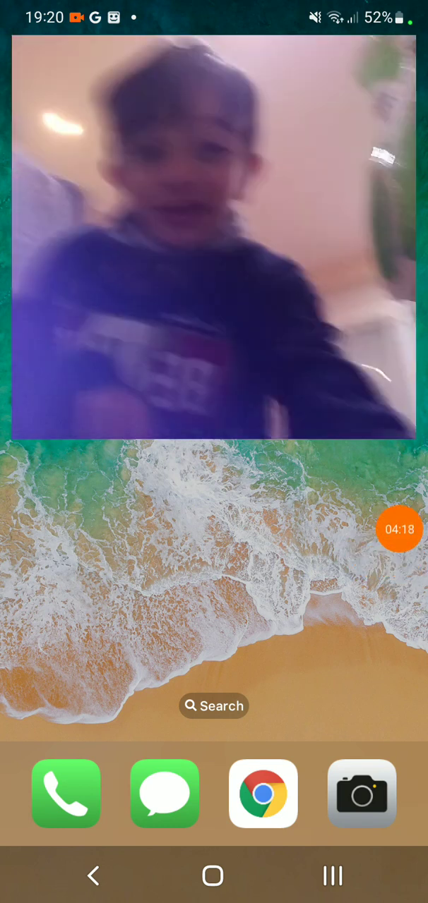
Expand the XRecorder control menu from the floating orange recording timer bubble
{"action": "left_click", "coordinate": [399, 528]}
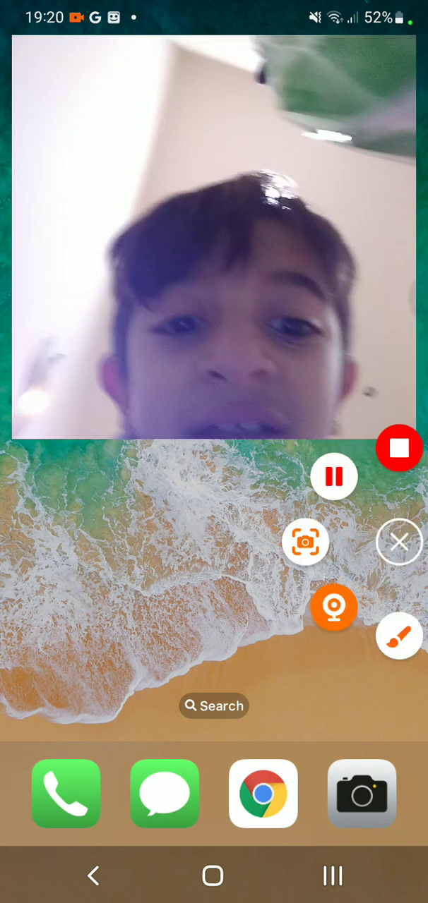